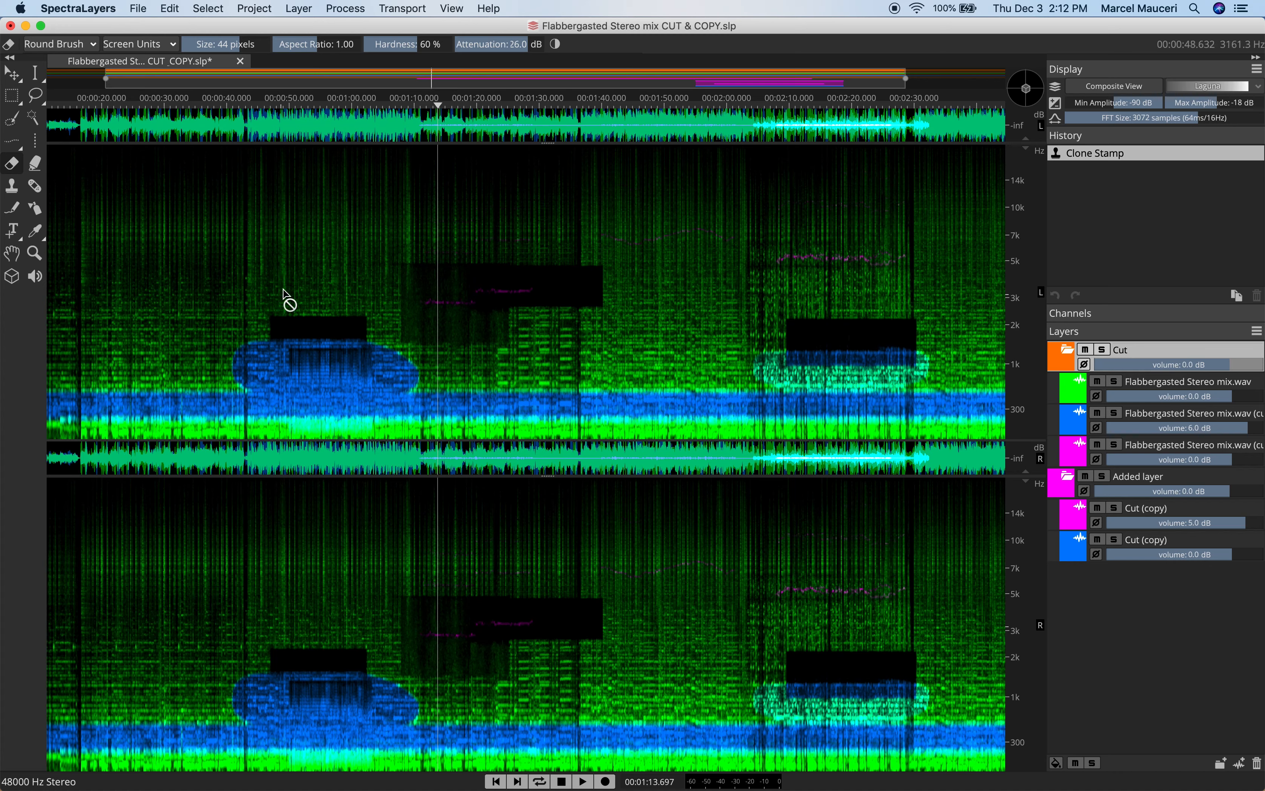
{"action": "mouse_move", "coordinate": [807, 347]}
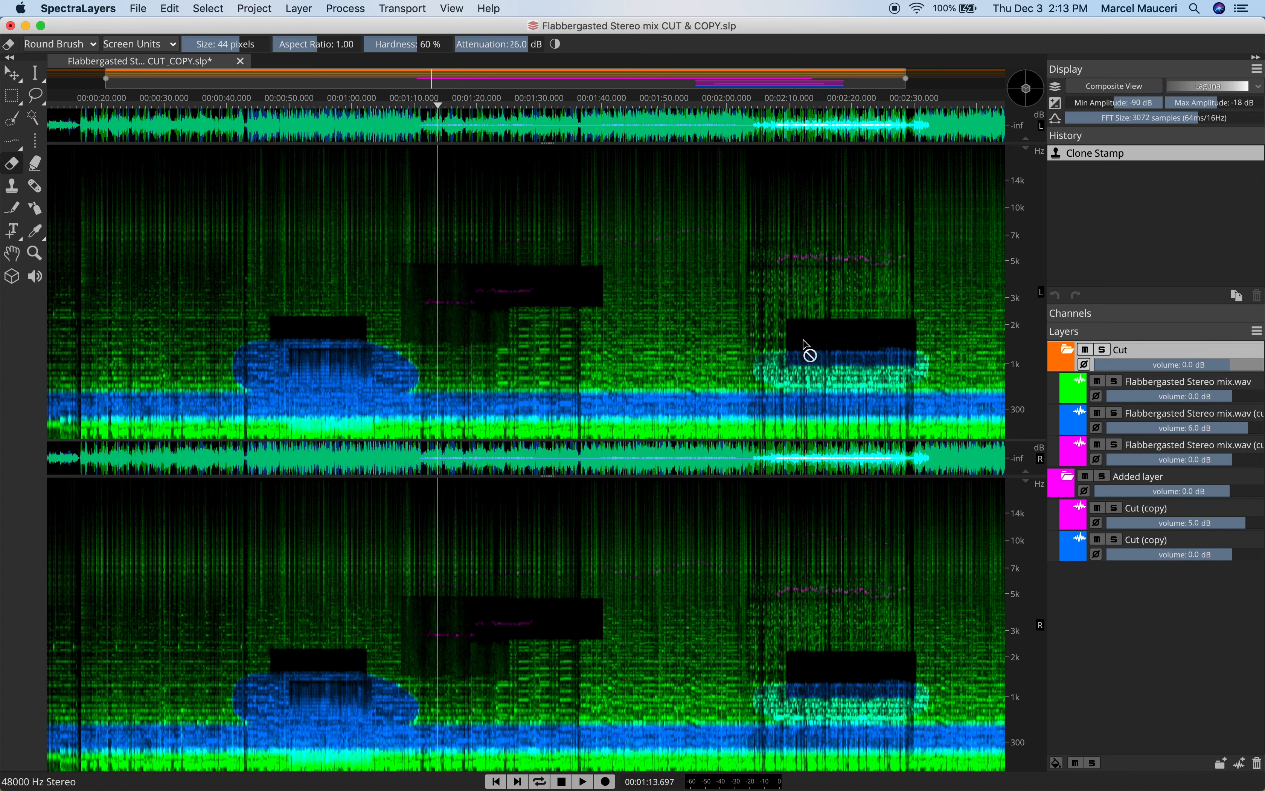
{"action": "mouse_move", "coordinate": [343, 342]}
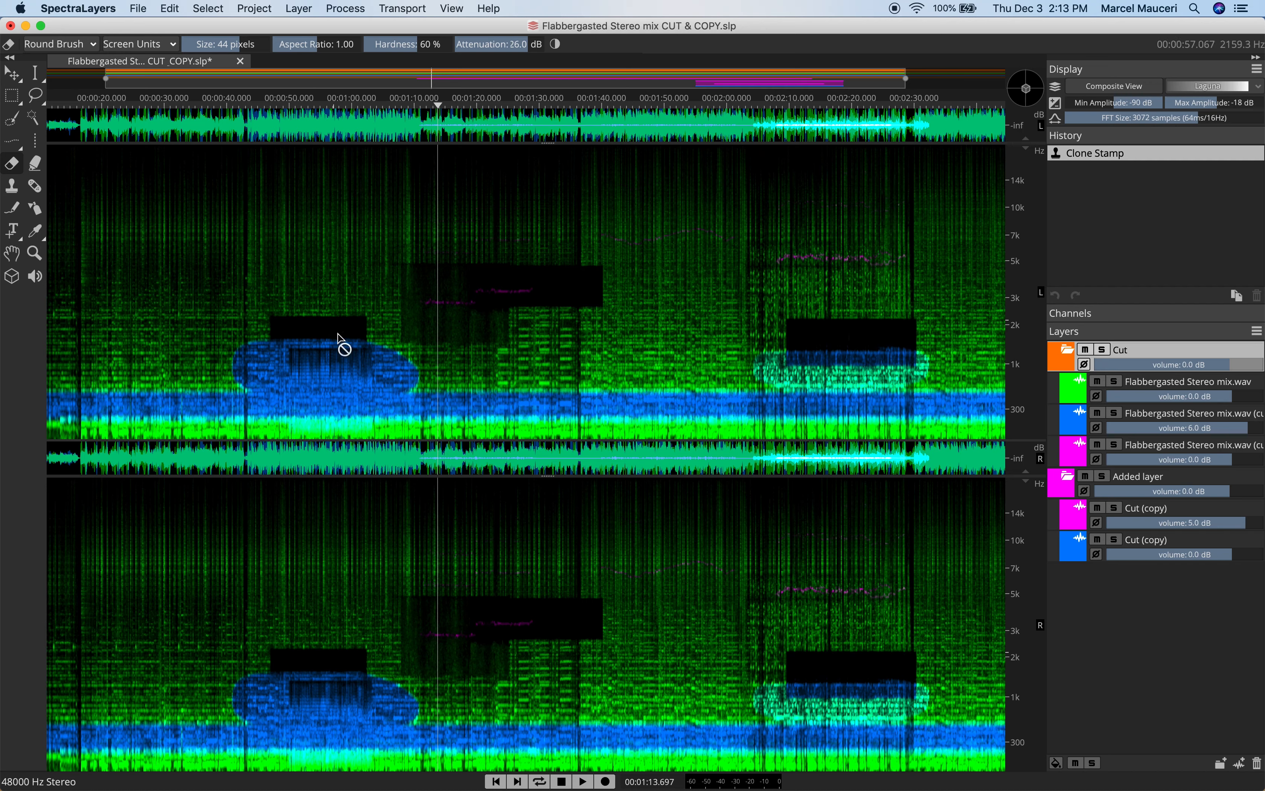
{"action": "mouse_move", "coordinate": [1030, 391]}
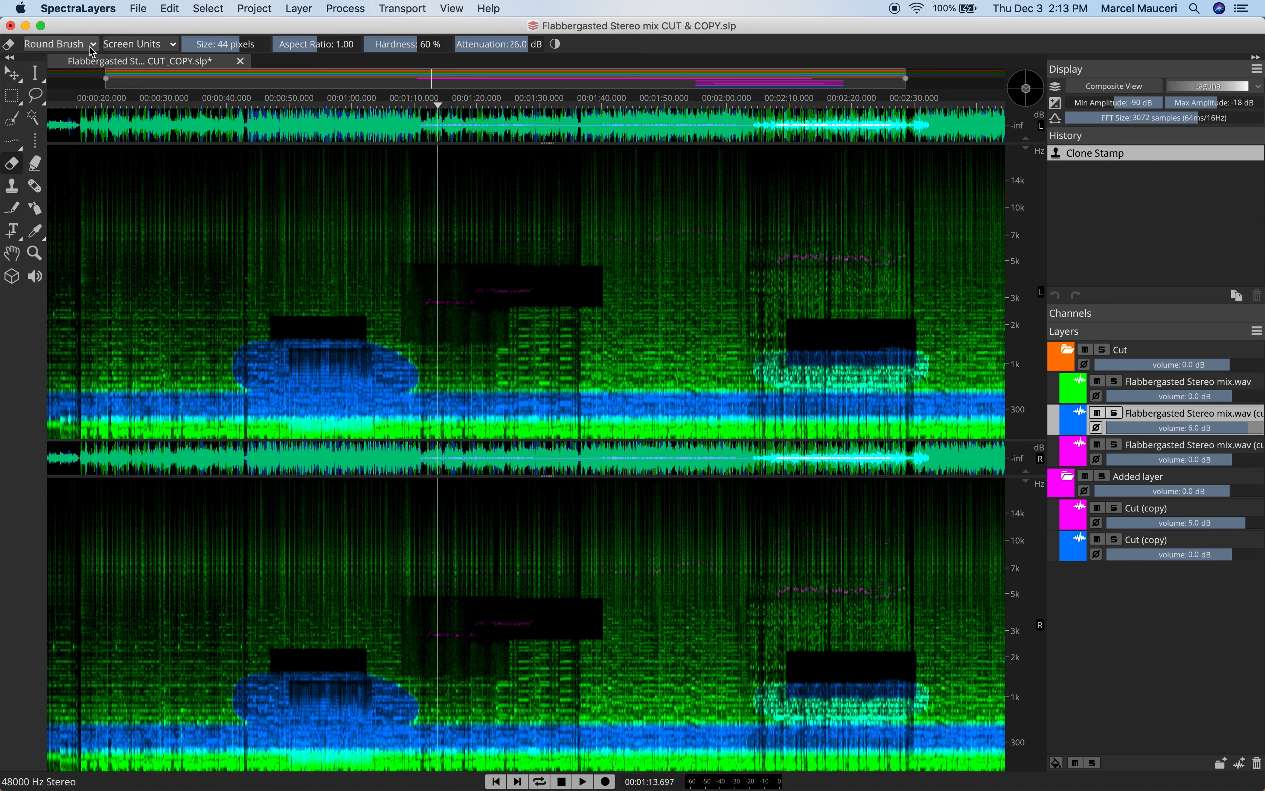
Measure the eraser brush in seconds and hertz and lower attenuation to 16 dB
{"action": "left_click", "coordinate": [138, 44]}
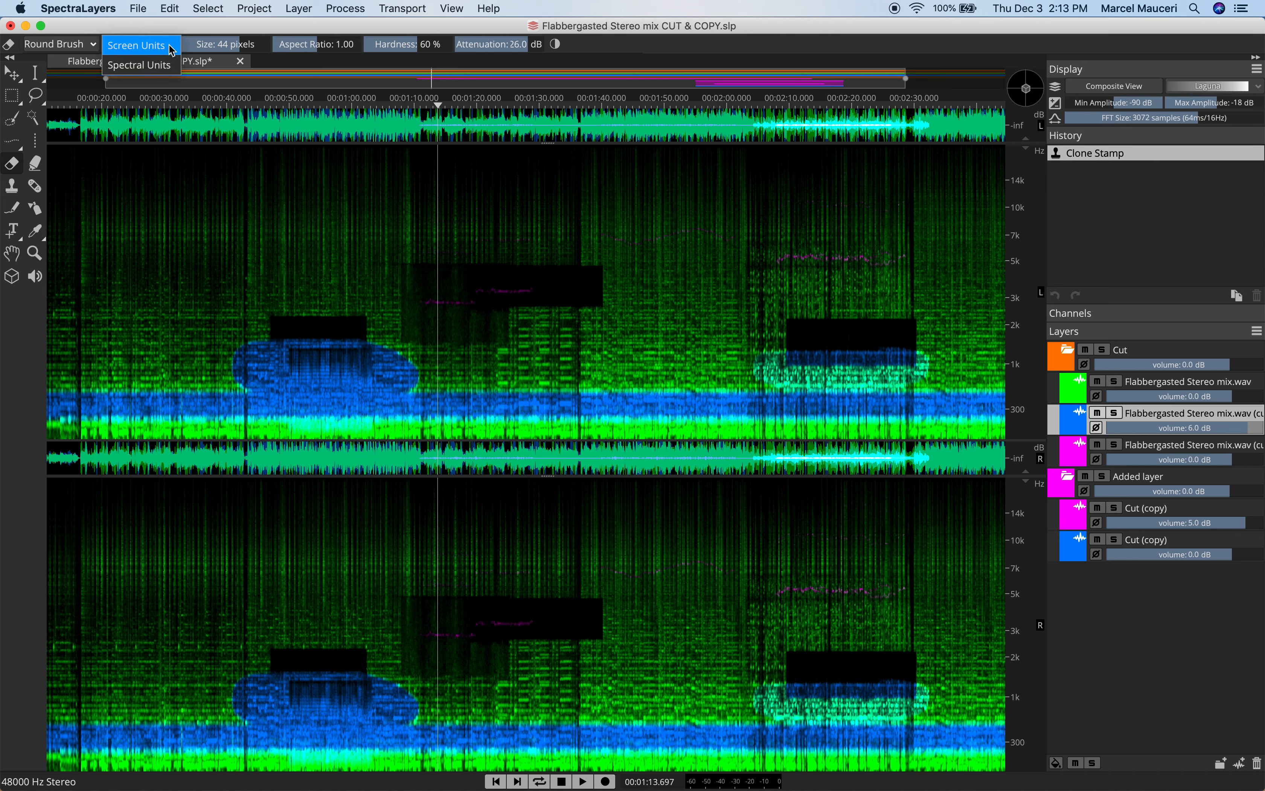
{"action": "left_click", "coordinate": [139, 65]}
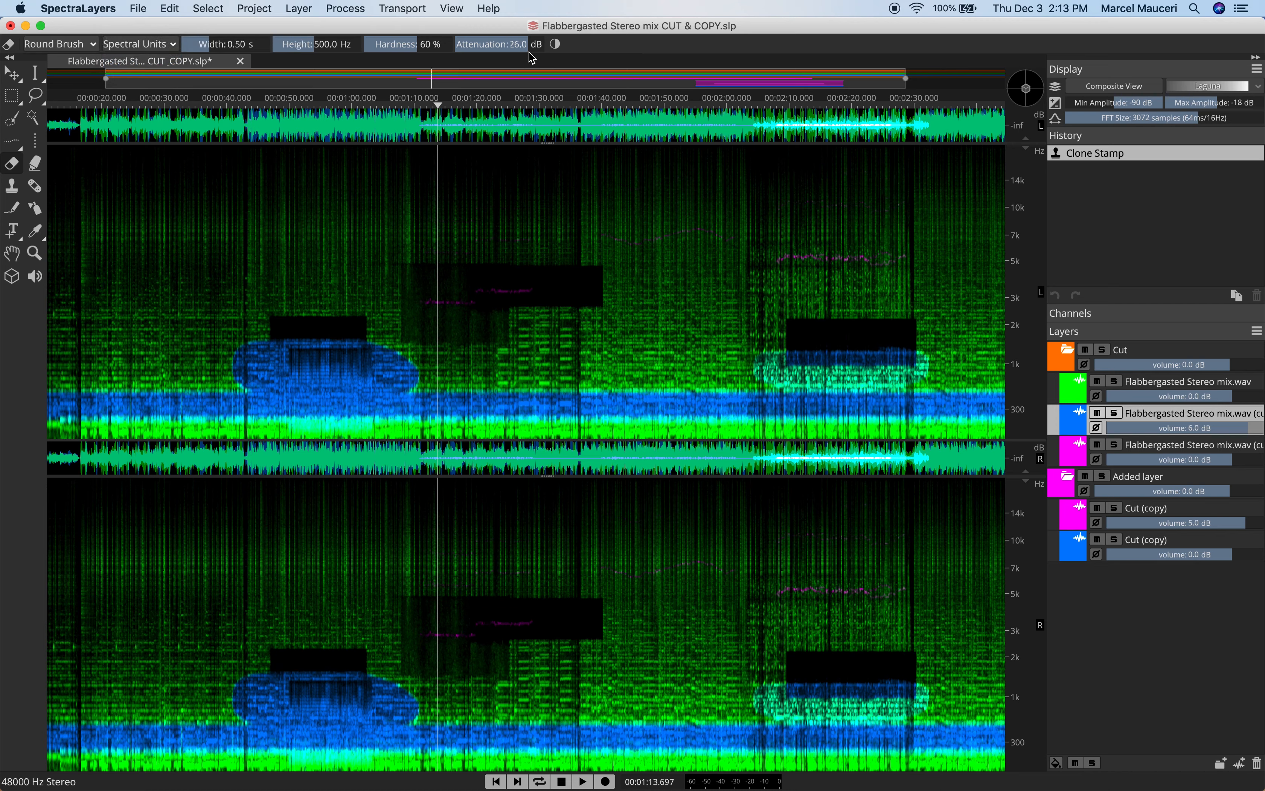
{"action": "left_click_drag", "start_coordinate": [504, 44], "coordinate": [505, 44]}
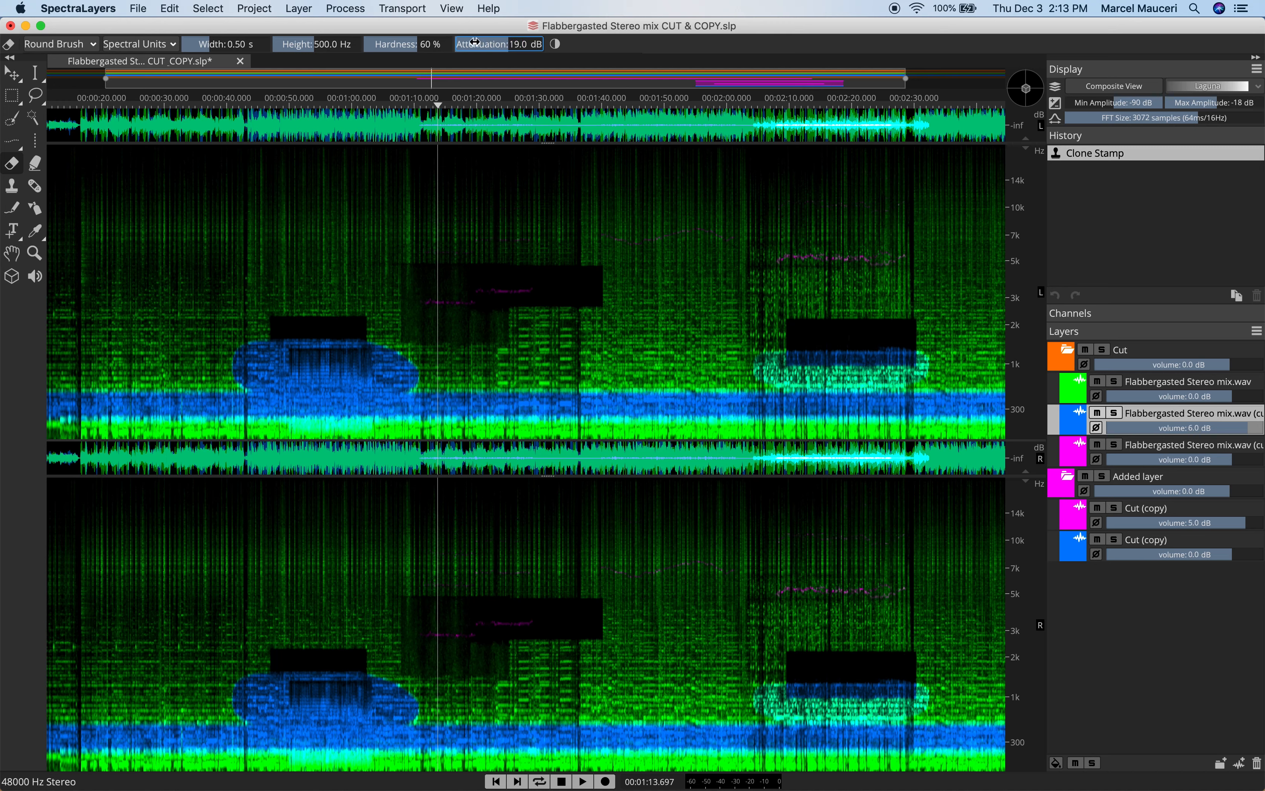
{"action": "left_click_drag", "start_coordinate": [524, 44], "coordinate": [500, 44]}
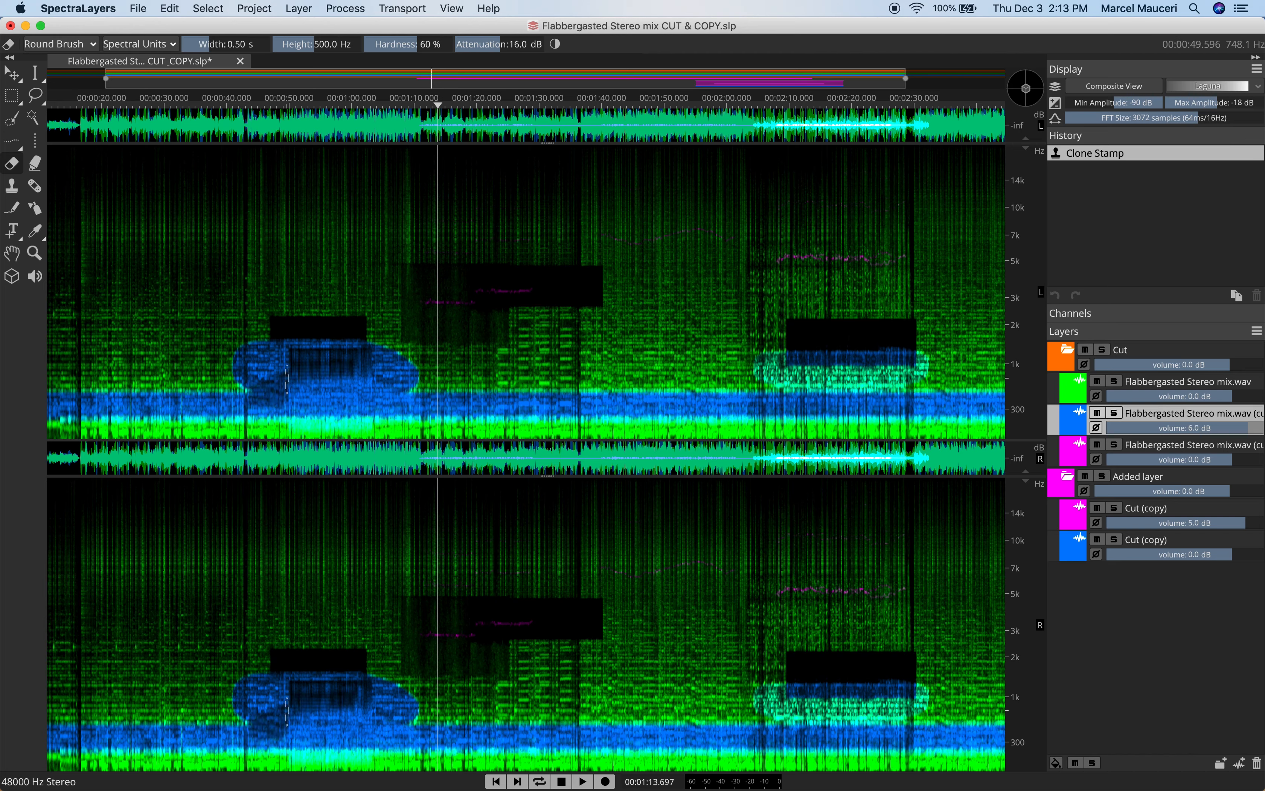
Attenuate two spots inside the blue oval patch near 1 kHz
{"action": "left_click", "coordinate": [282, 371]}
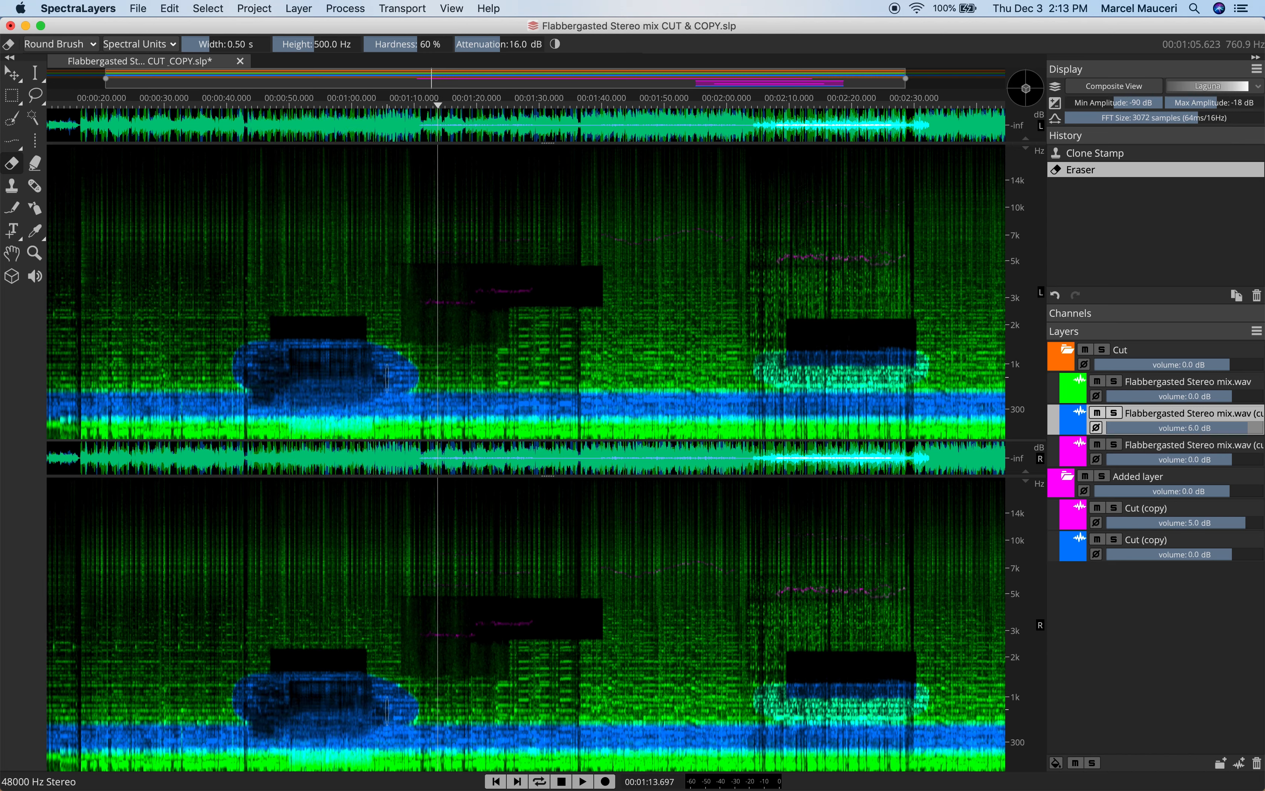
{"action": "left_click", "coordinate": [386, 380]}
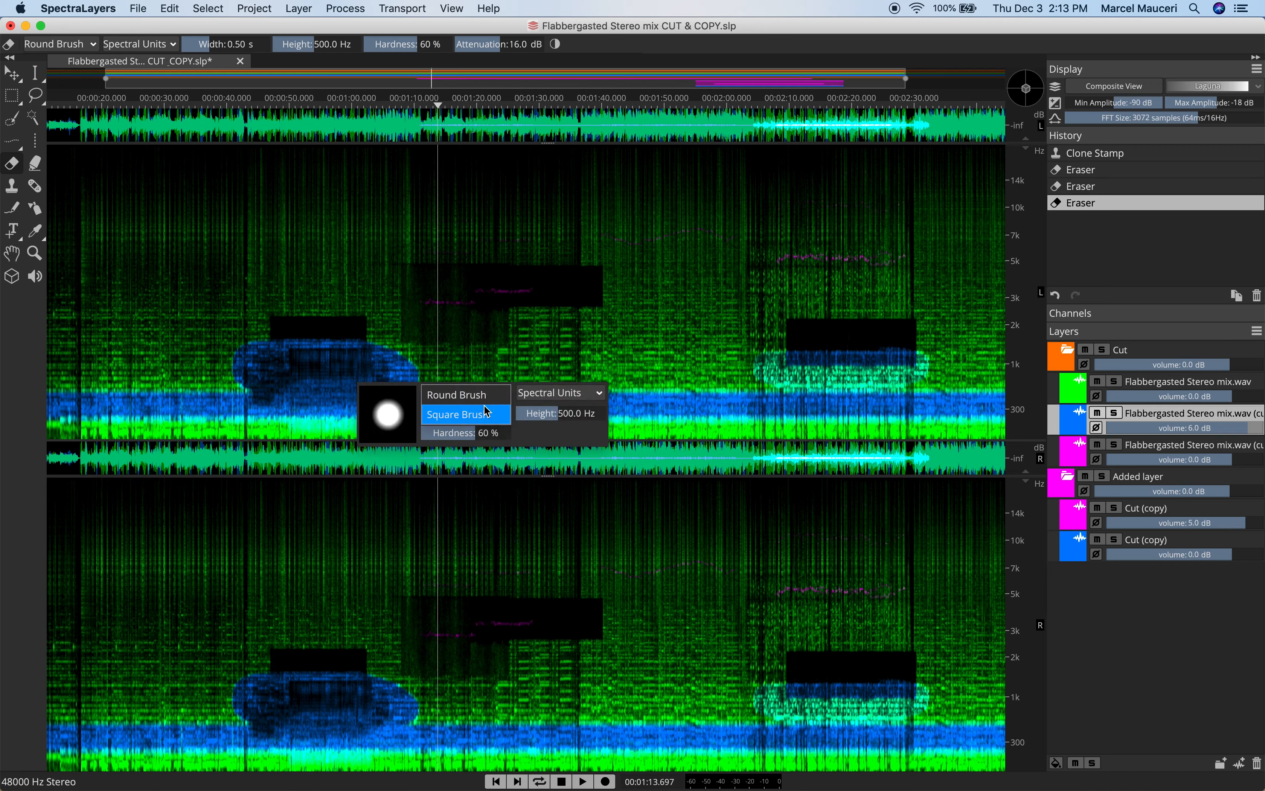
Use a square brush in screen pixels to attenuate more of the blue oval
{"action": "left_click", "coordinate": [456, 415]}
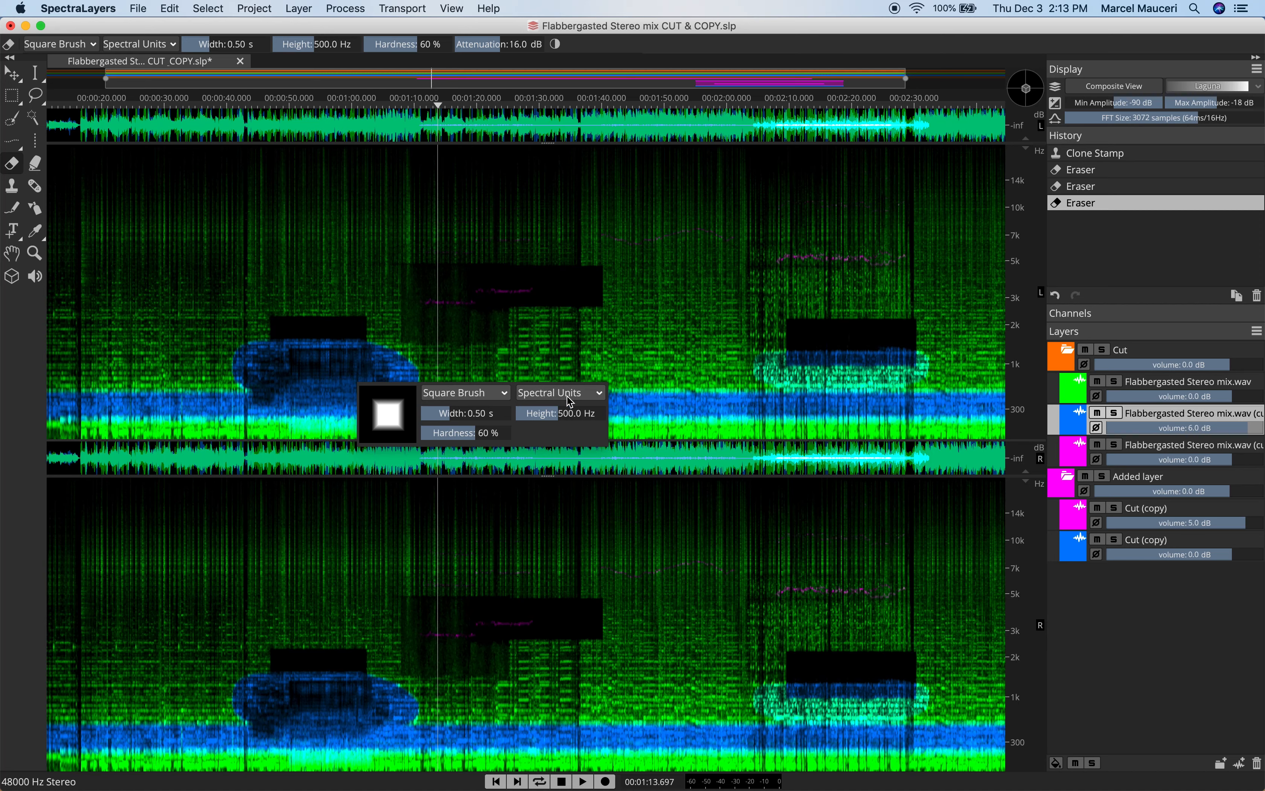
{"action": "left_click", "coordinate": [561, 393]}
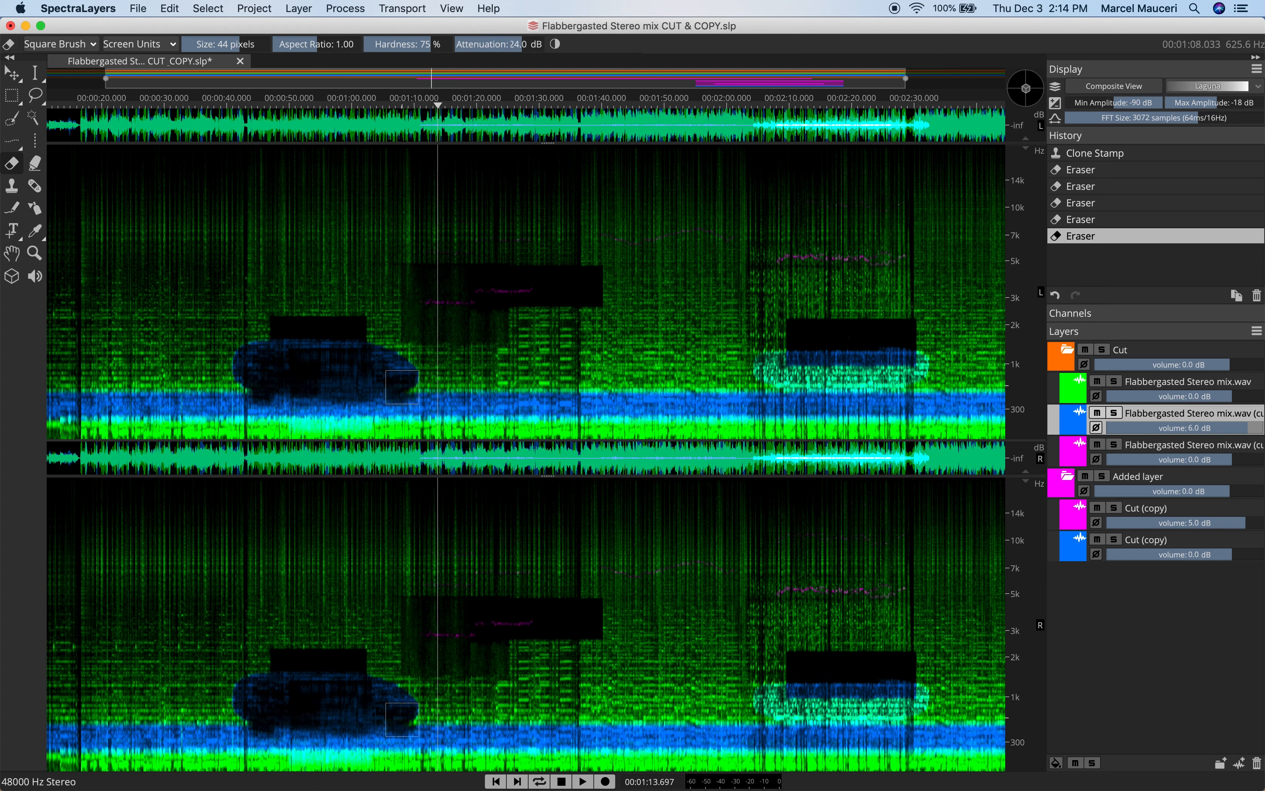
{"action": "left_click", "coordinate": [398, 383]}
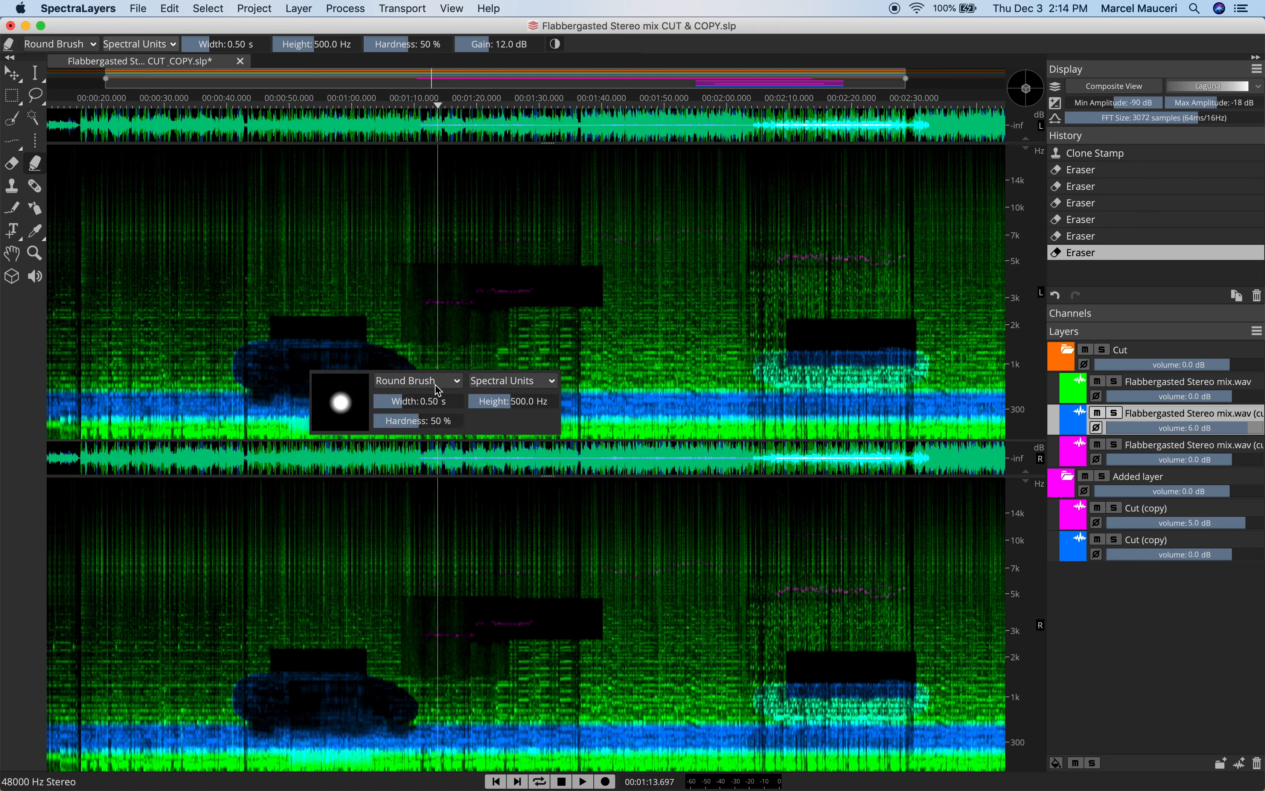
{"action": "mouse_move", "coordinate": [442, 417]}
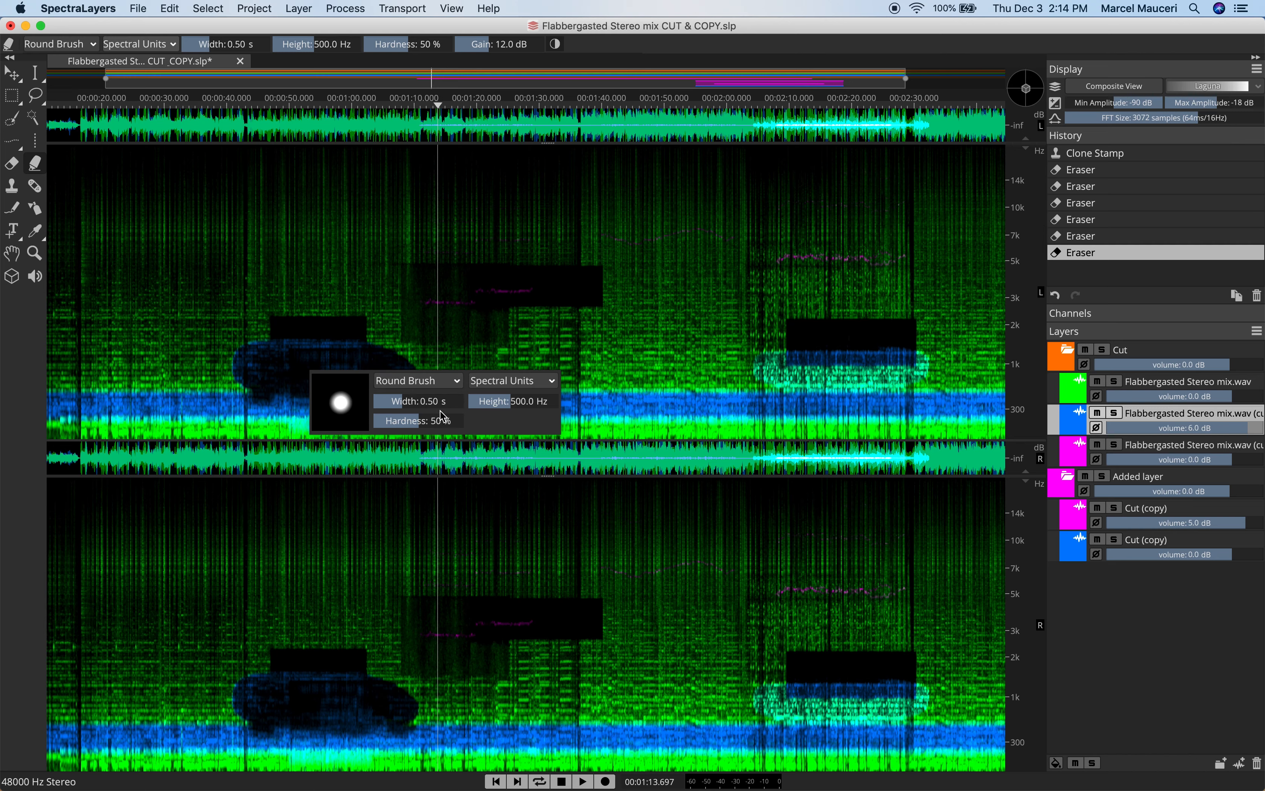
Set the brush to screen-pixel units and enter a size of 50
{"action": "left_click", "coordinate": [417, 381]}
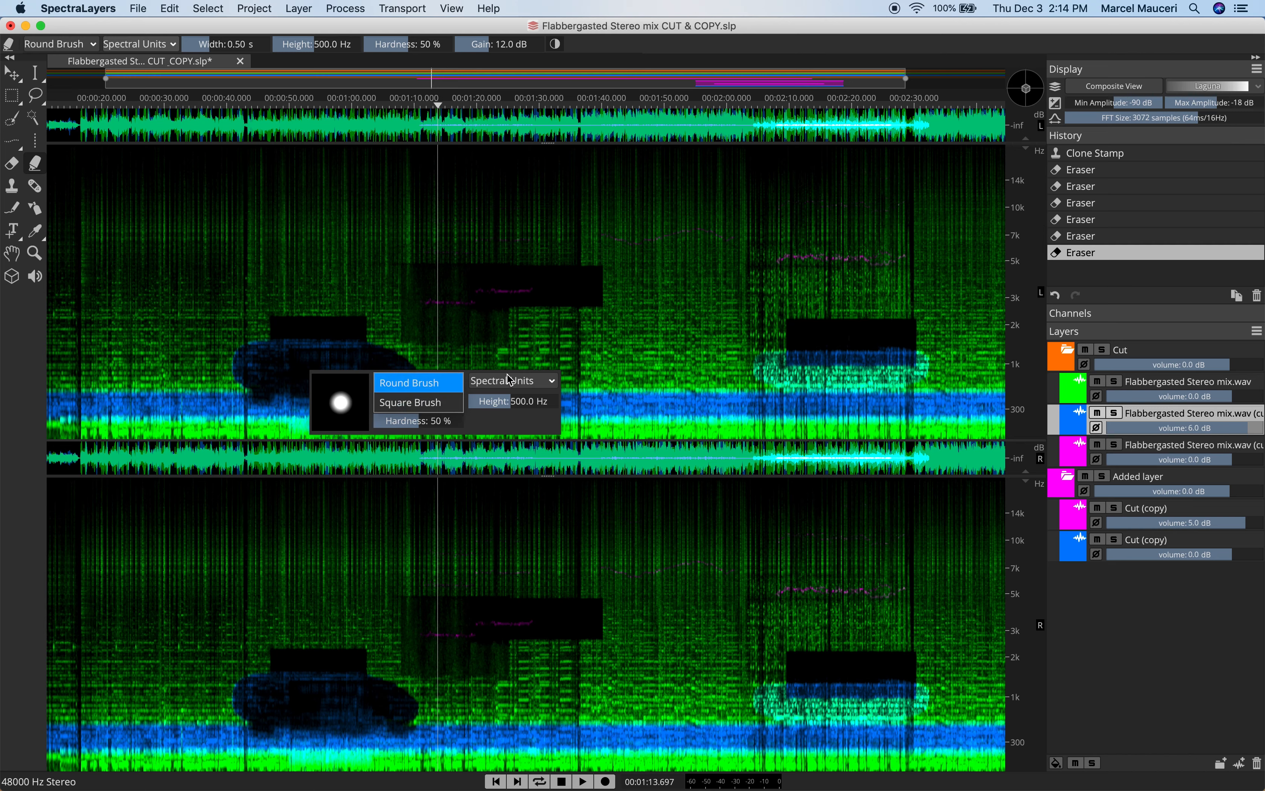
{"action": "left_click", "coordinate": [512, 380]}
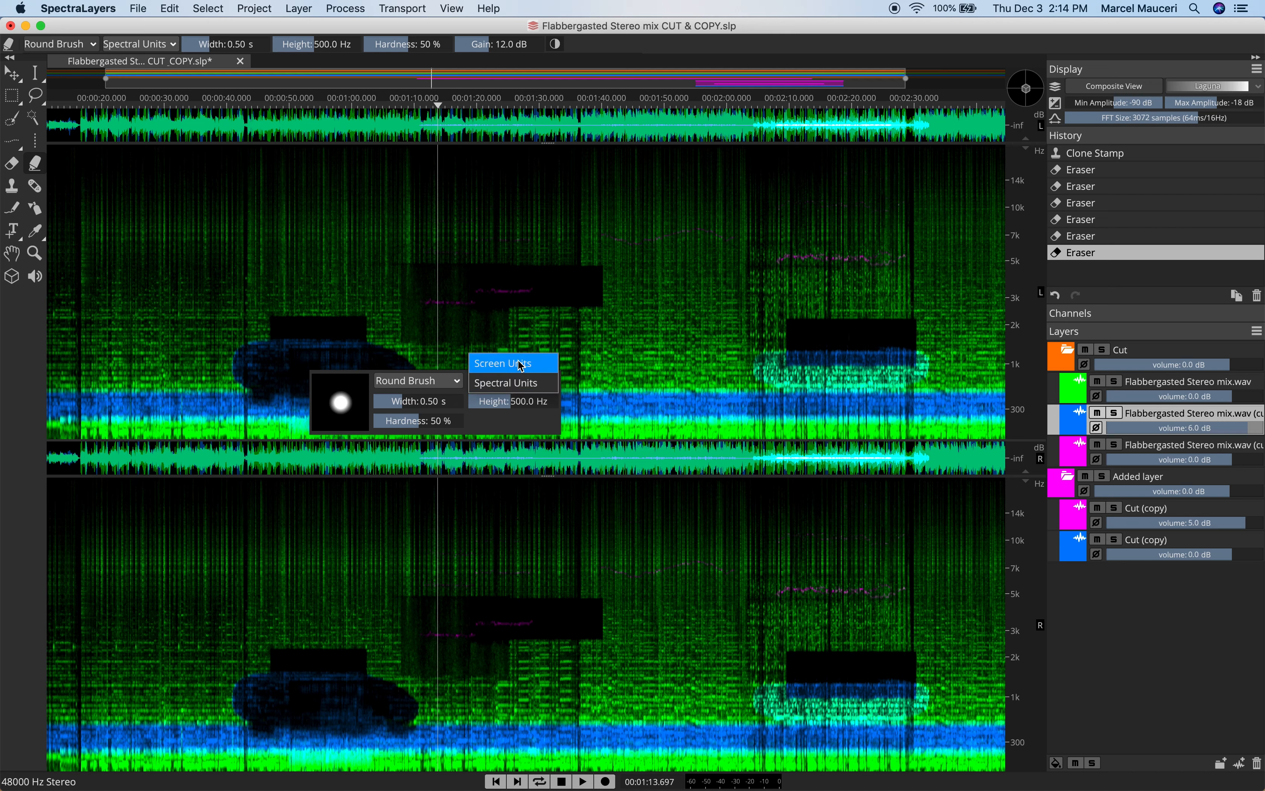
{"action": "left_click", "coordinate": [501, 362]}
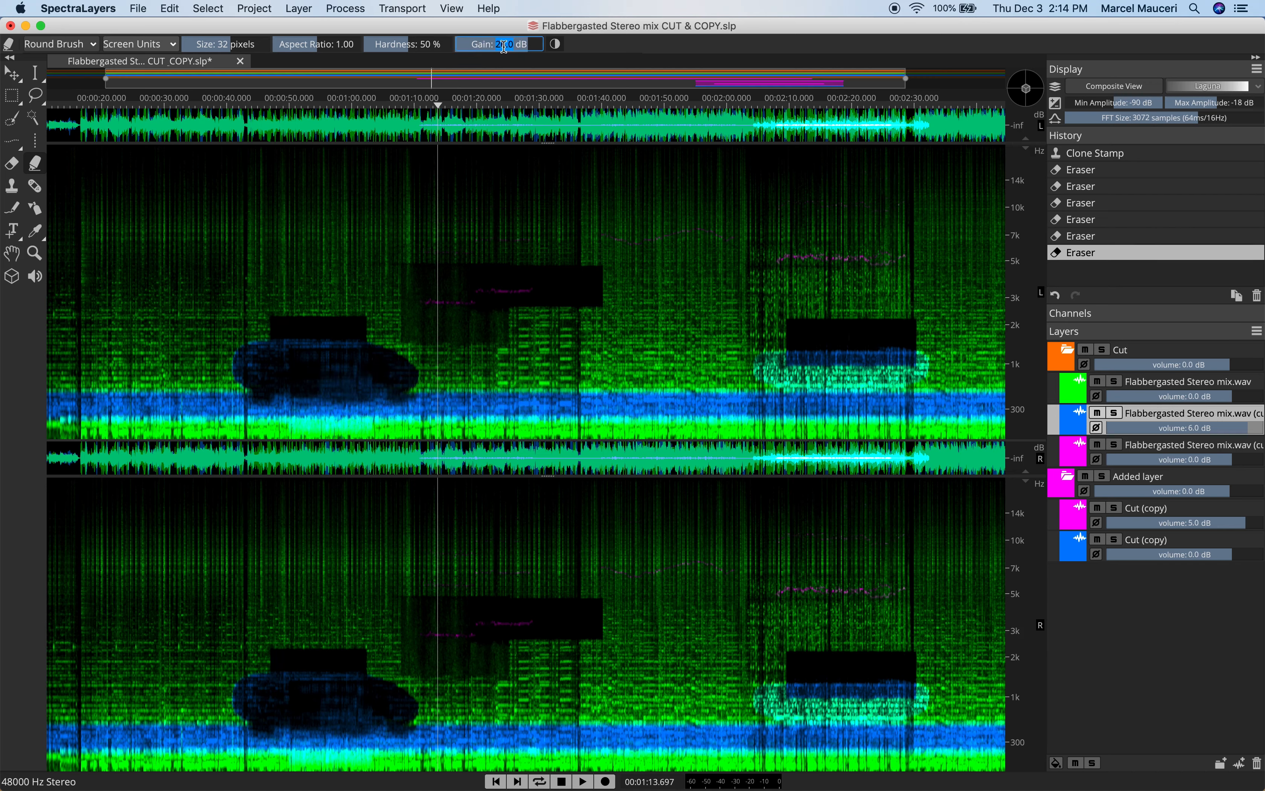
{"action": "type", "text": "50"}
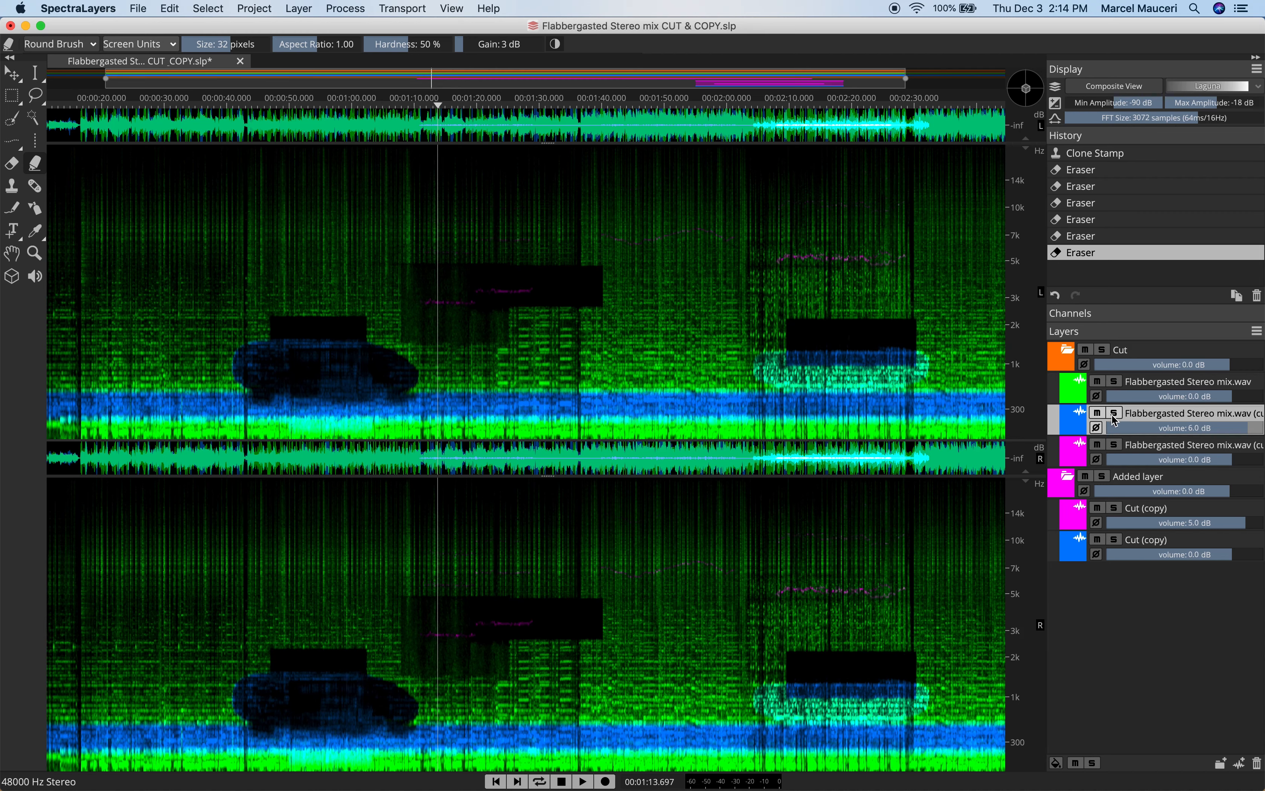
{"action": "mouse_move", "coordinate": [1144, 388]}
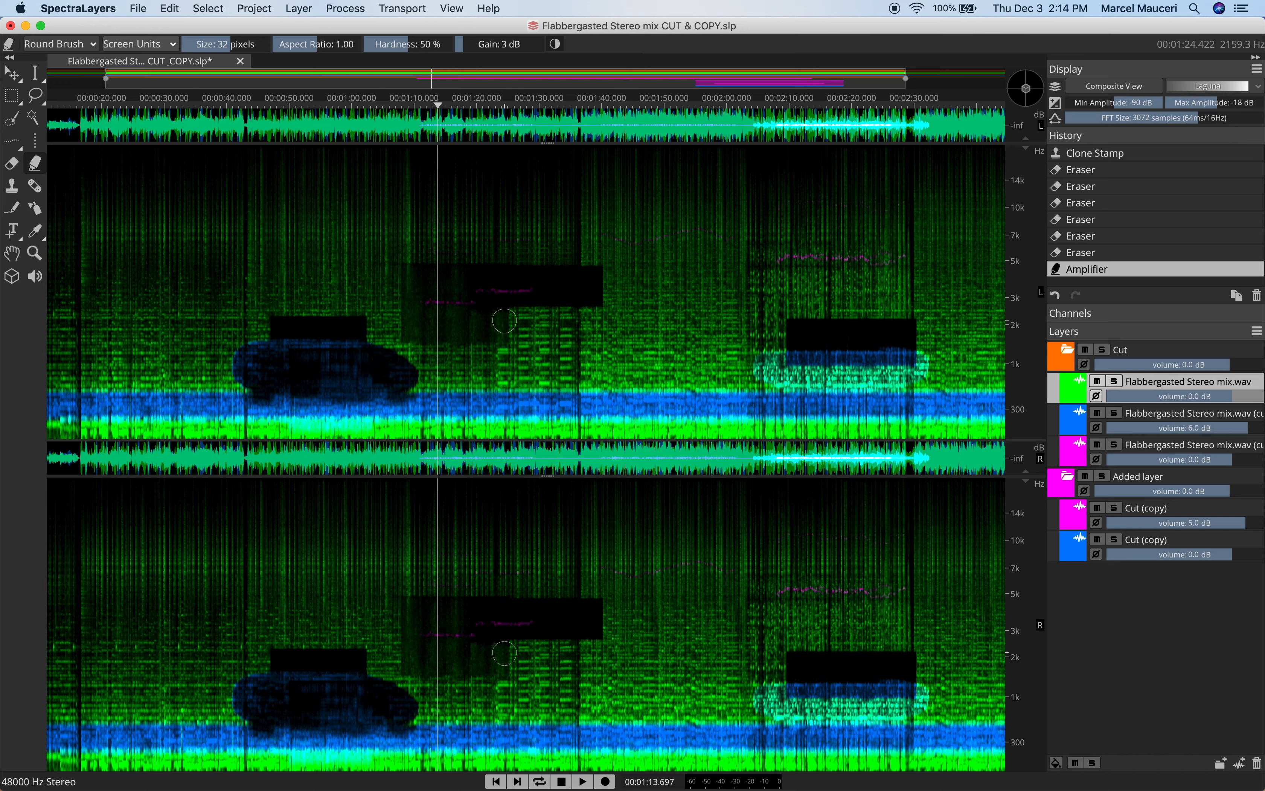
{"action": "mouse_move", "coordinate": [544, 284]}
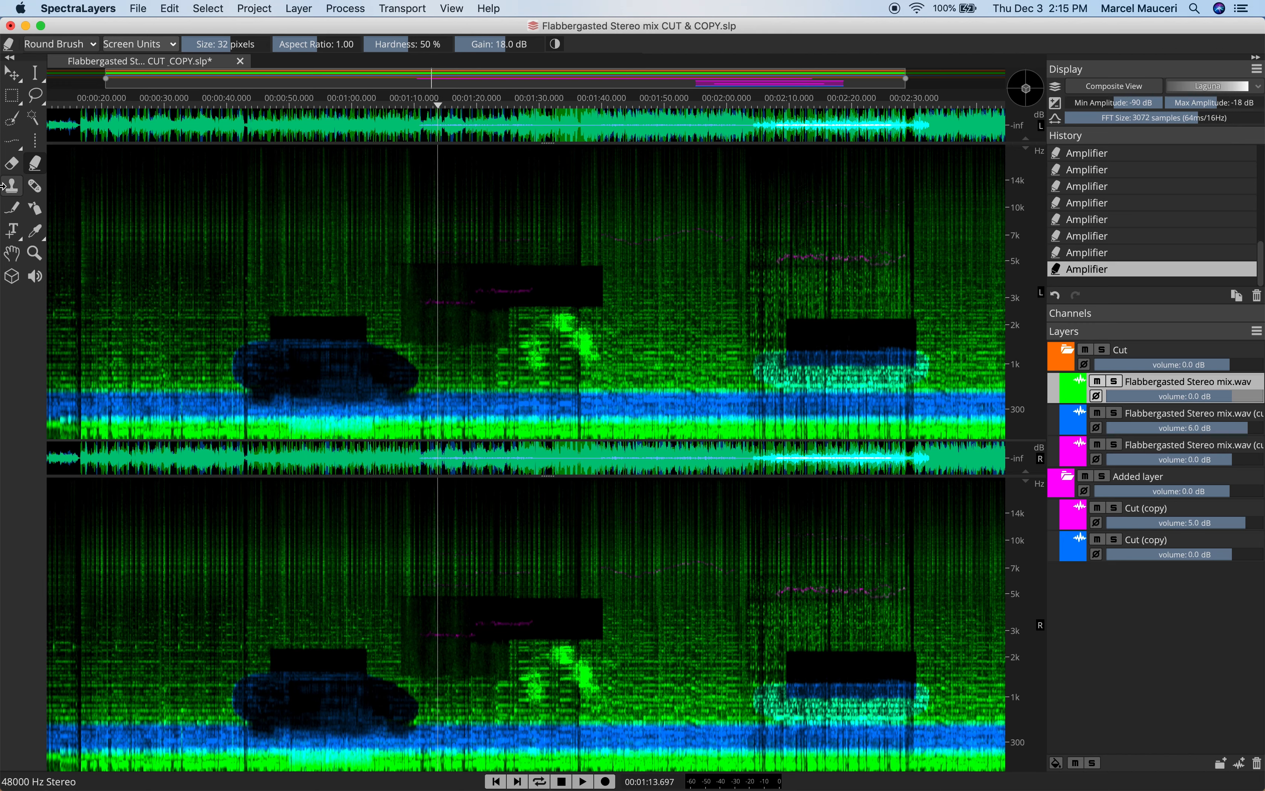
Switch to the Clone Stamp tool for copying spectrum between areas
{"action": "left_click", "coordinate": [11, 184]}
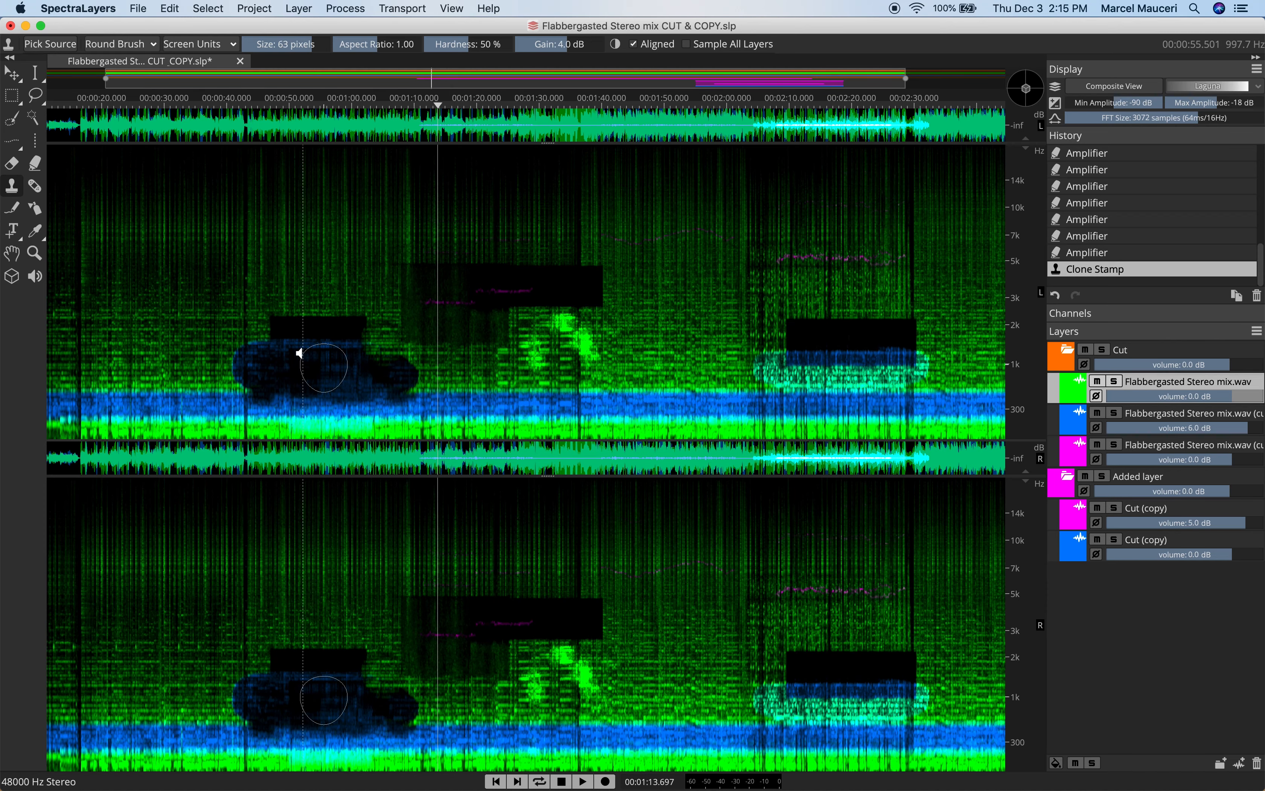
{"action": "mouse_move", "coordinate": [219, 349]}
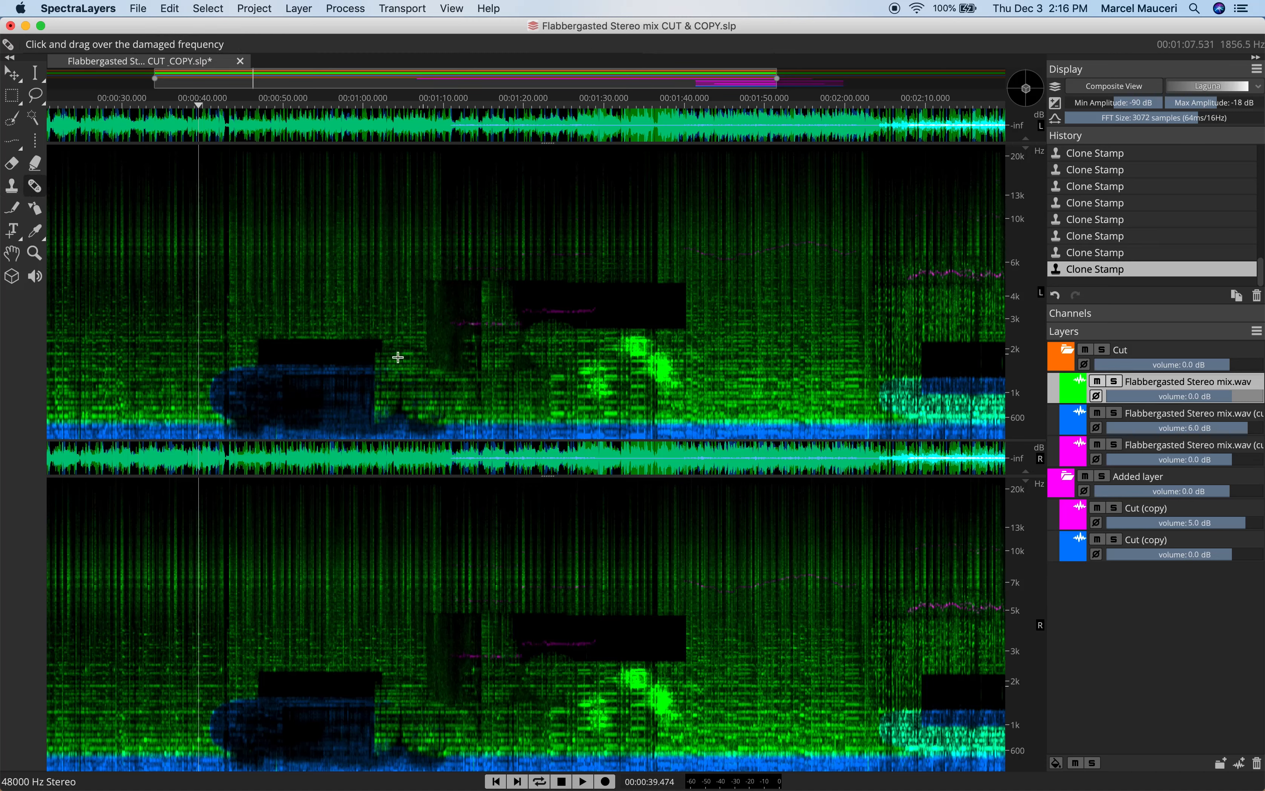
{"action": "mouse_move", "coordinate": [659, 334]}
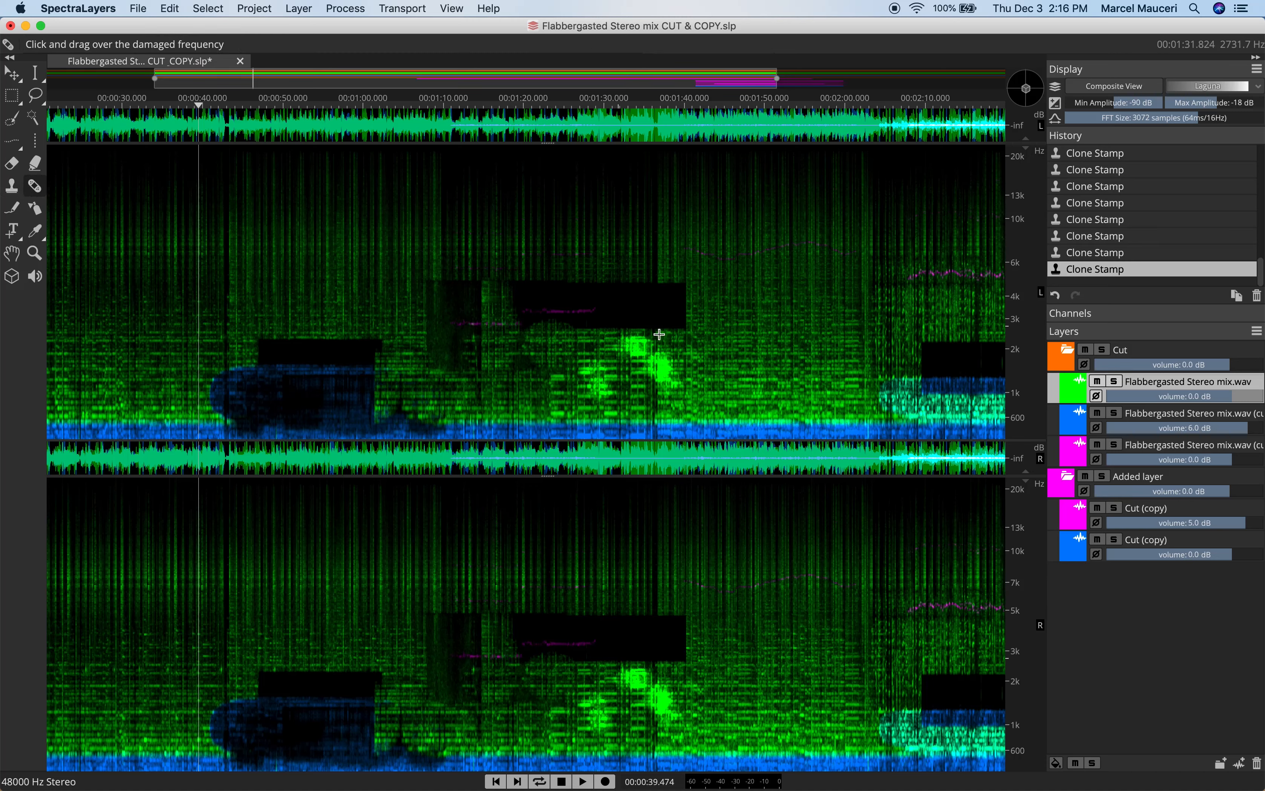
Repair the erased frequency bands around 1:25 at 3–4 kHz with three strokes
{"action": "left_click_drag", "start_coordinate": [553, 305], "coordinate": [662, 332]}
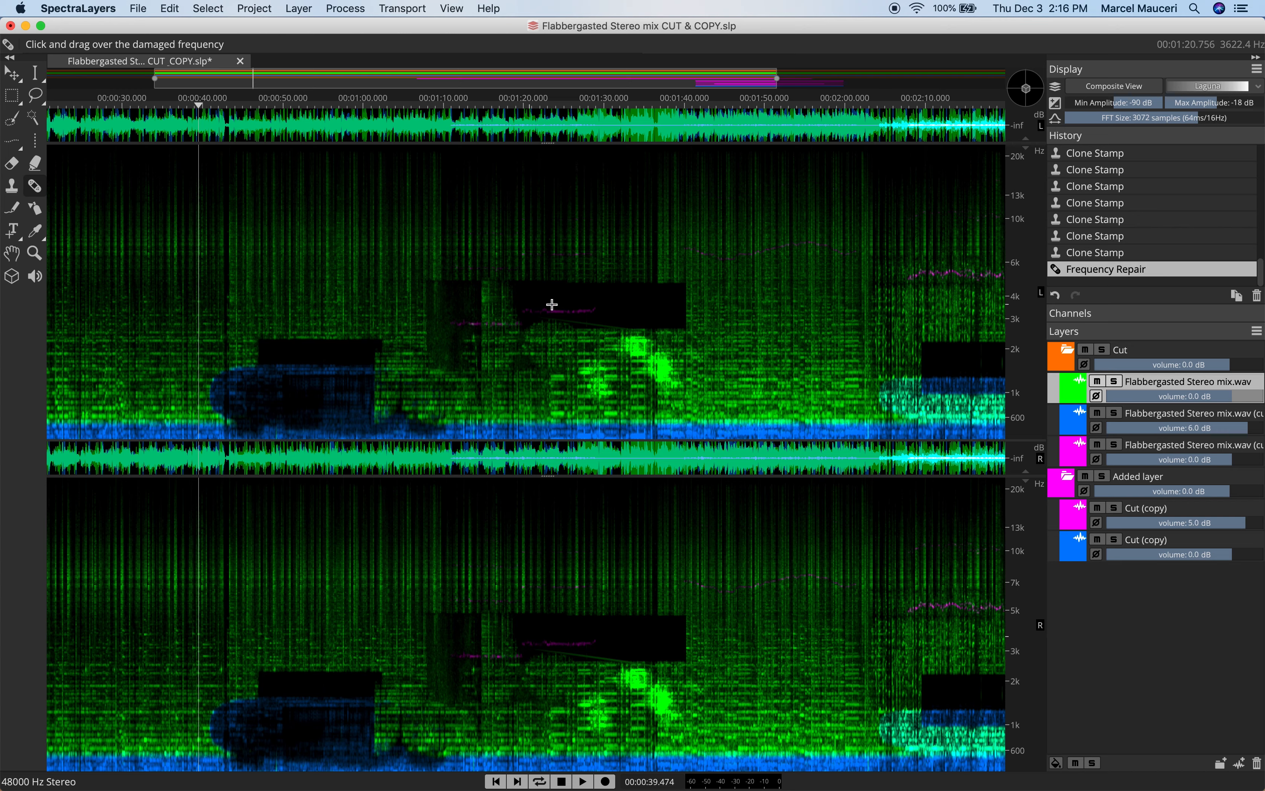
{"action": "left_click_drag", "start_coordinate": [553, 305], "coordinate": [686, 333]}
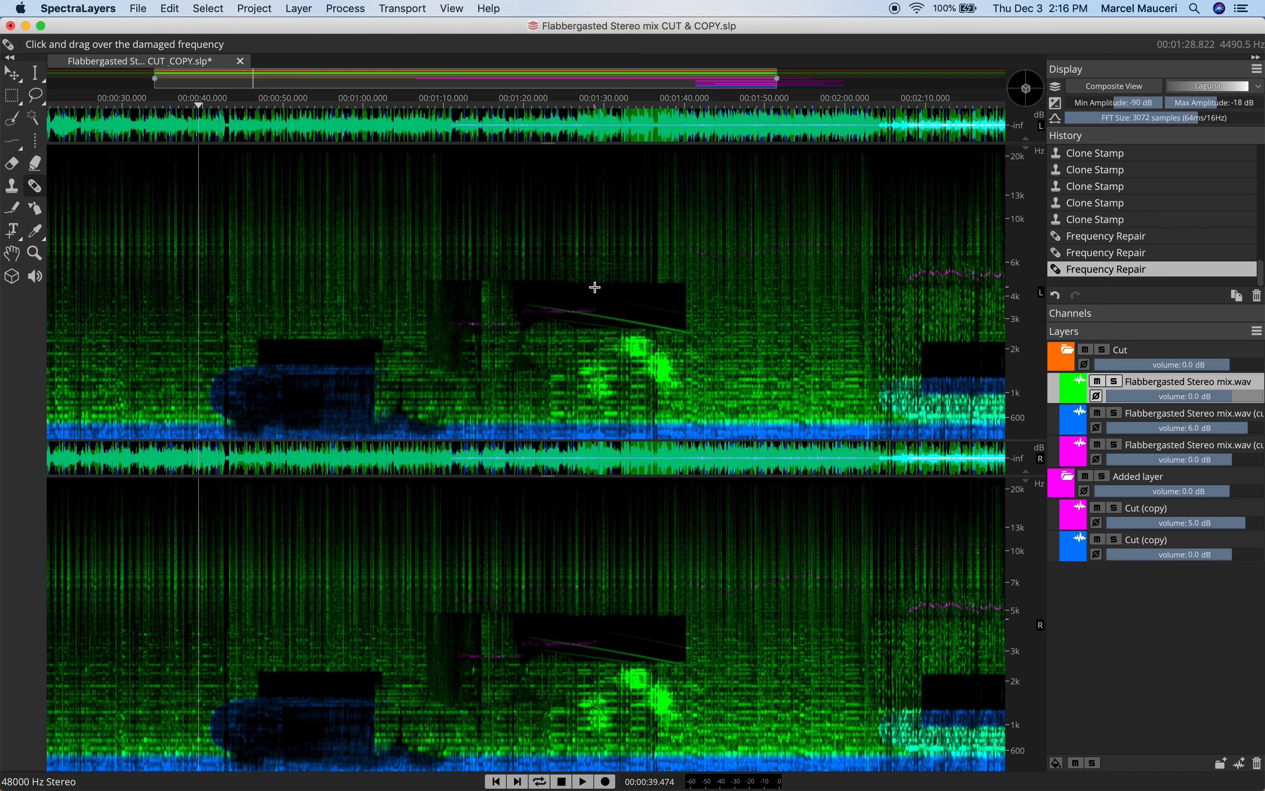
{"action": "left_click_drag", "start_coordinate": [596, 286], "coordinate": [696, 320]}
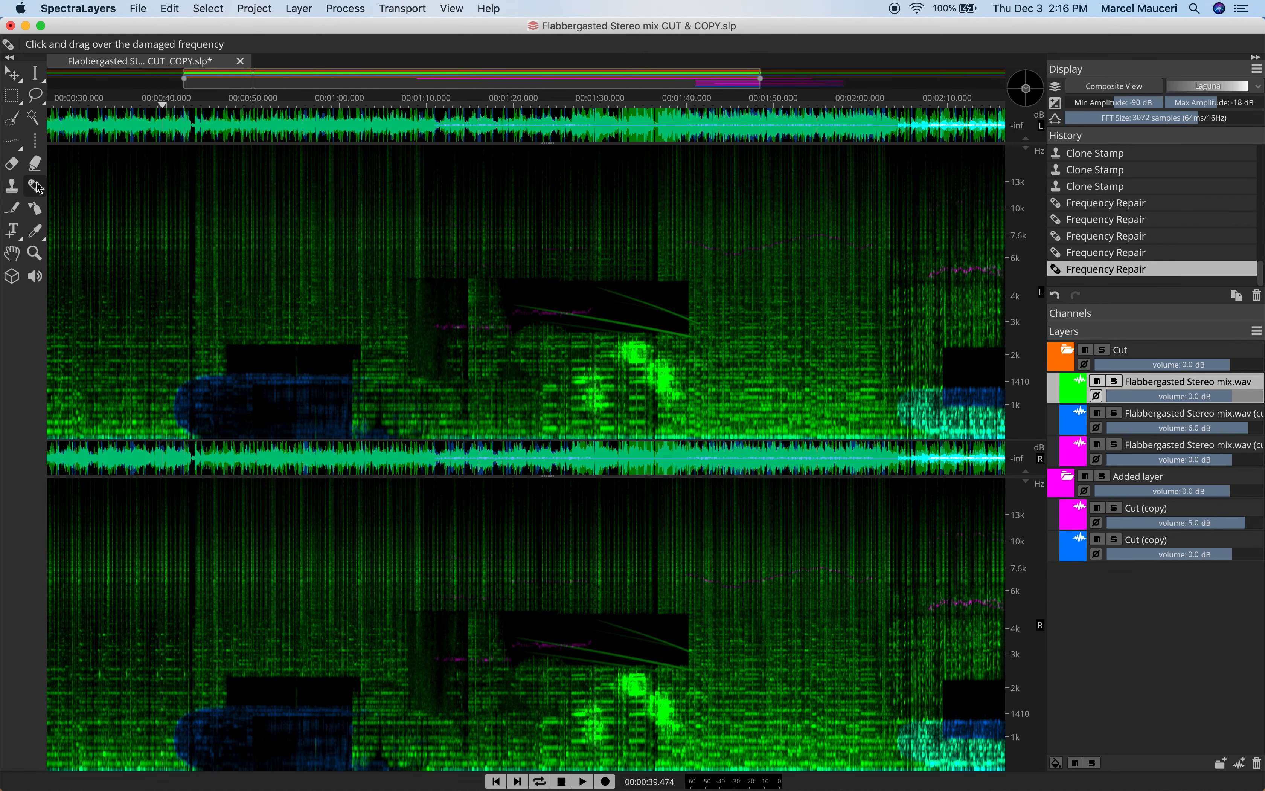
{"action": "mouse_move", "coordinate": [543, 317]}
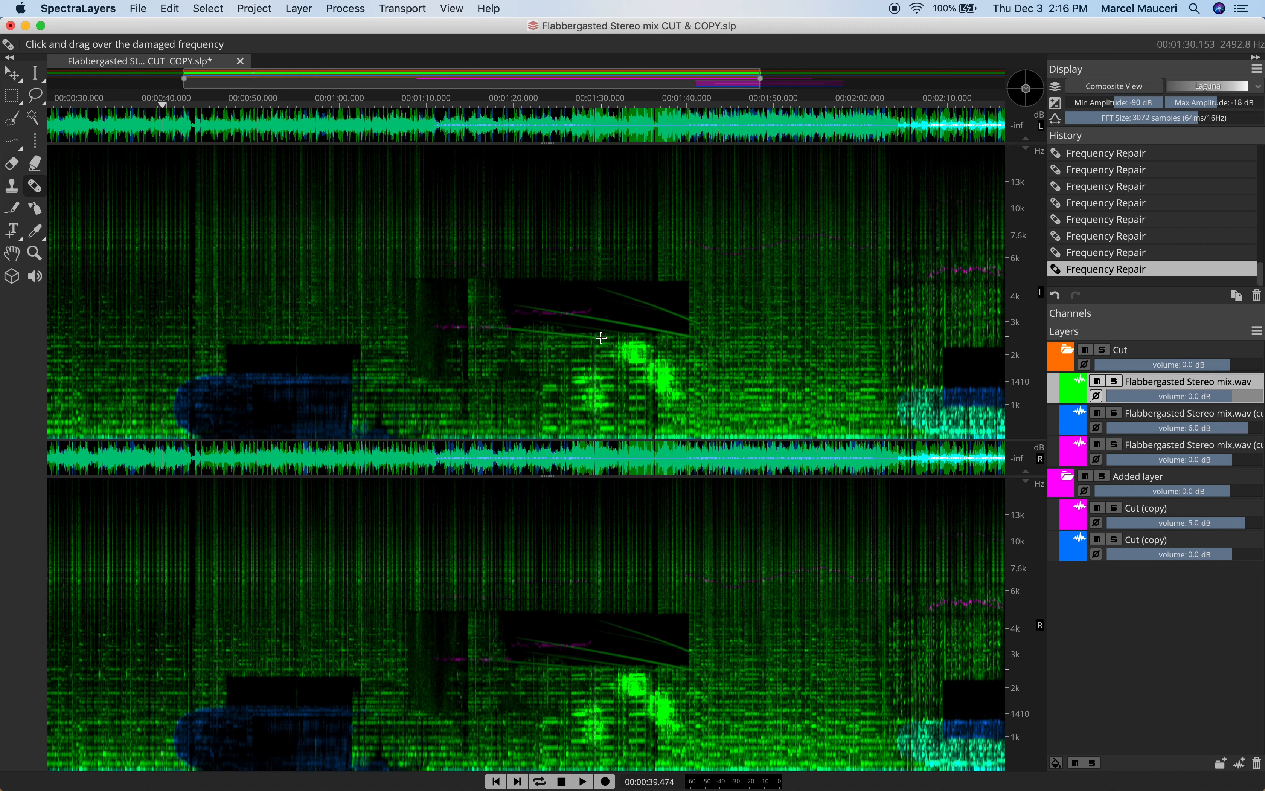
{"action": "mouse_move", "coordinate": [655, 341]}
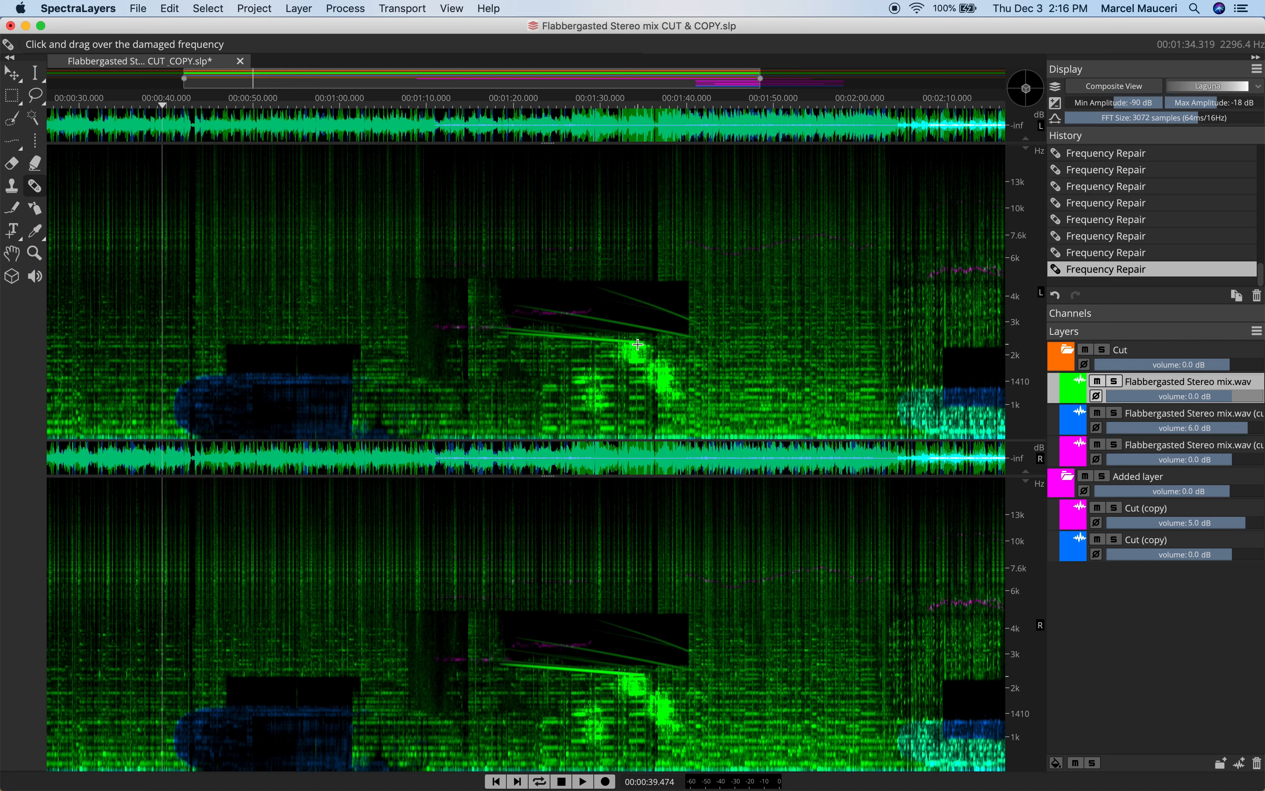
{"action": "left_click", "coordinate": [35, 207]}
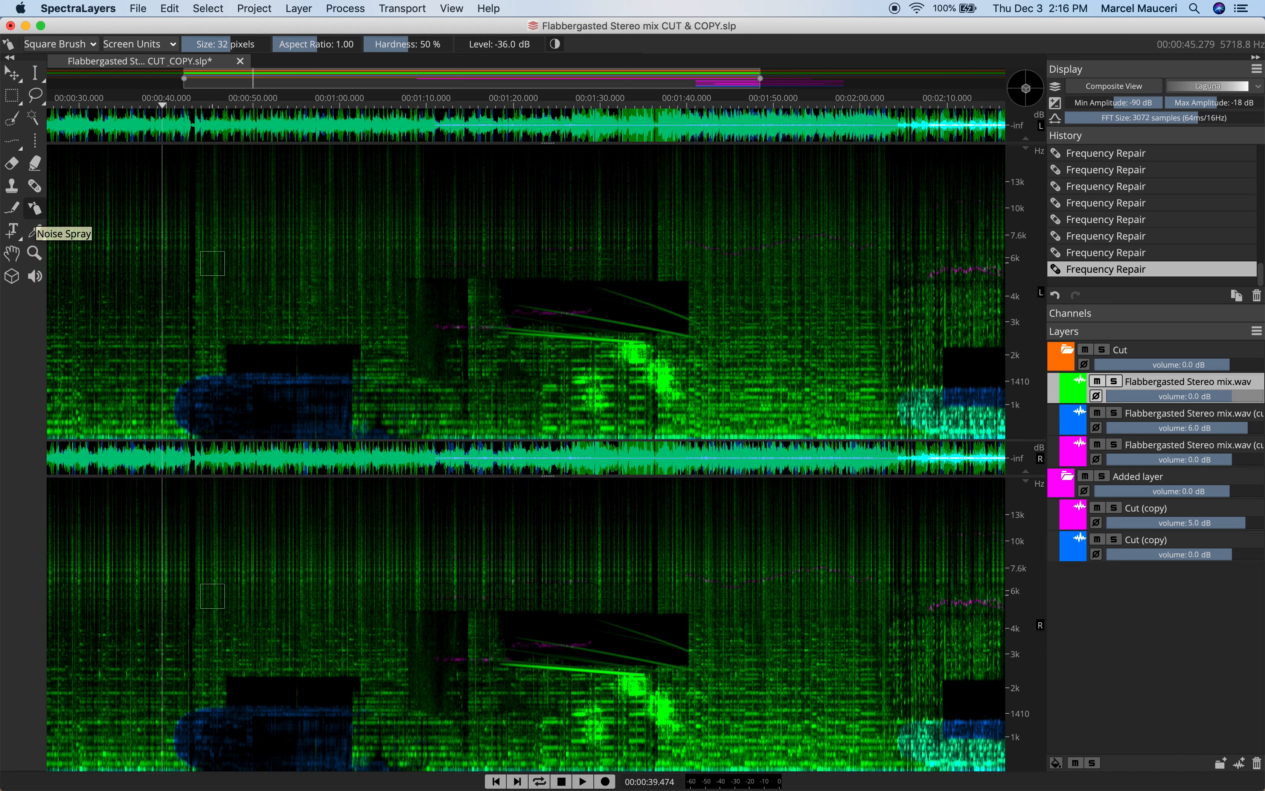
{"action": "mouse_move", "coordinate": [1161, 412]}
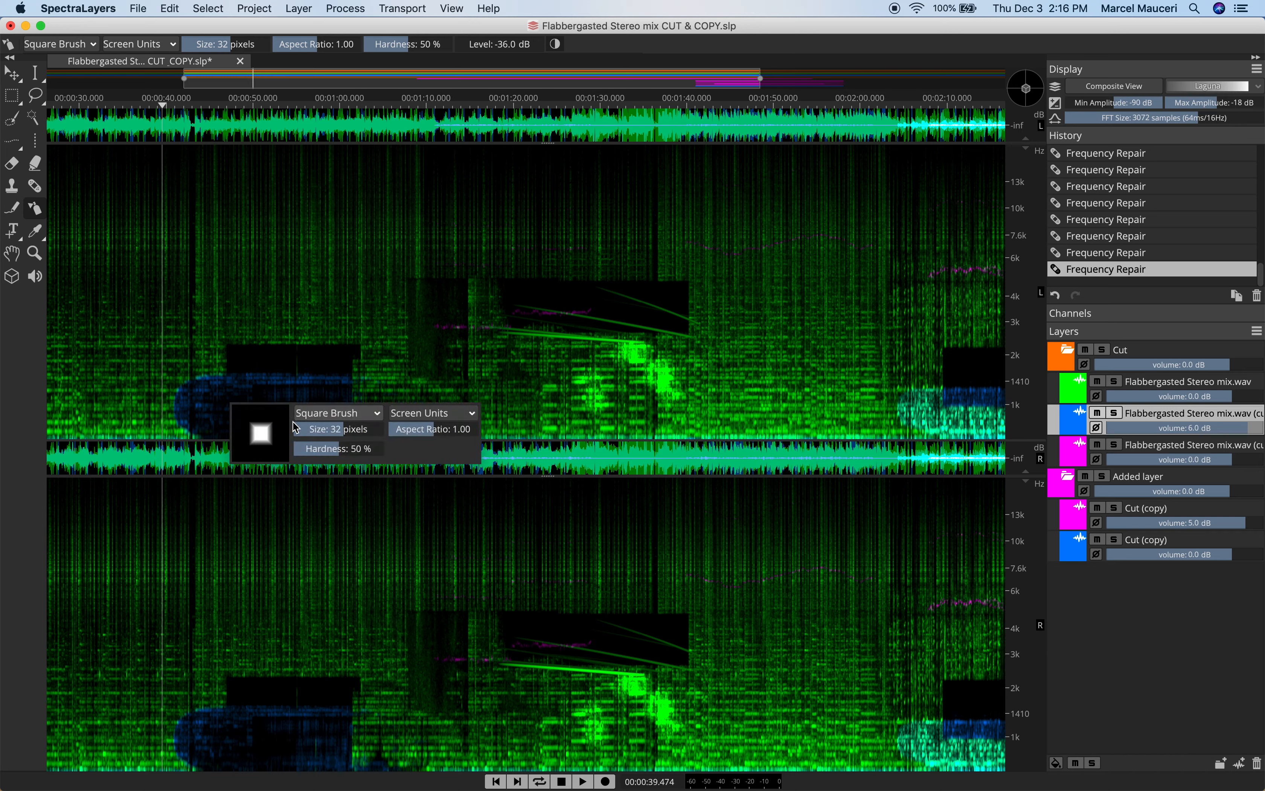
Spray noise with a round brush over the dark area near 0:50 around 1 kHz
{"action": "left_click", "coordinate": [334, 413]}
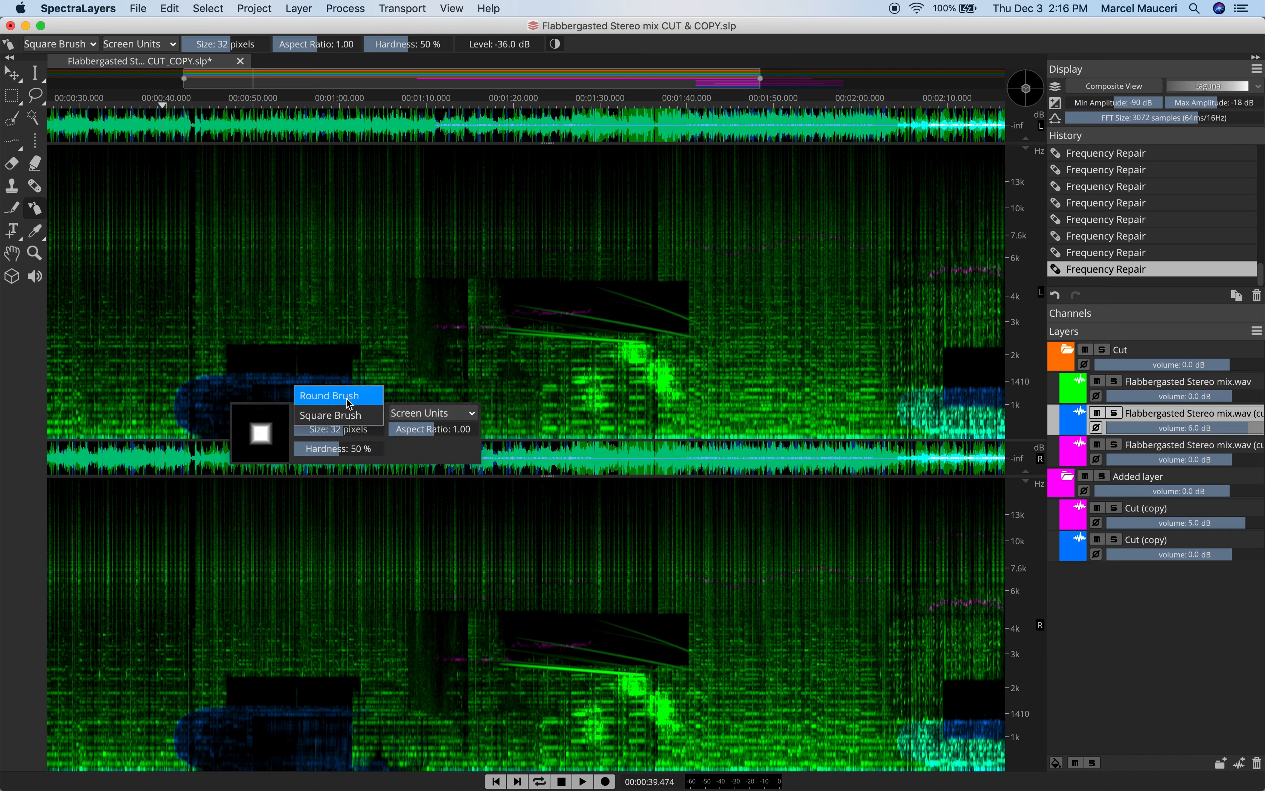
{"action": "left_click", "coordinate": [325, 395]}
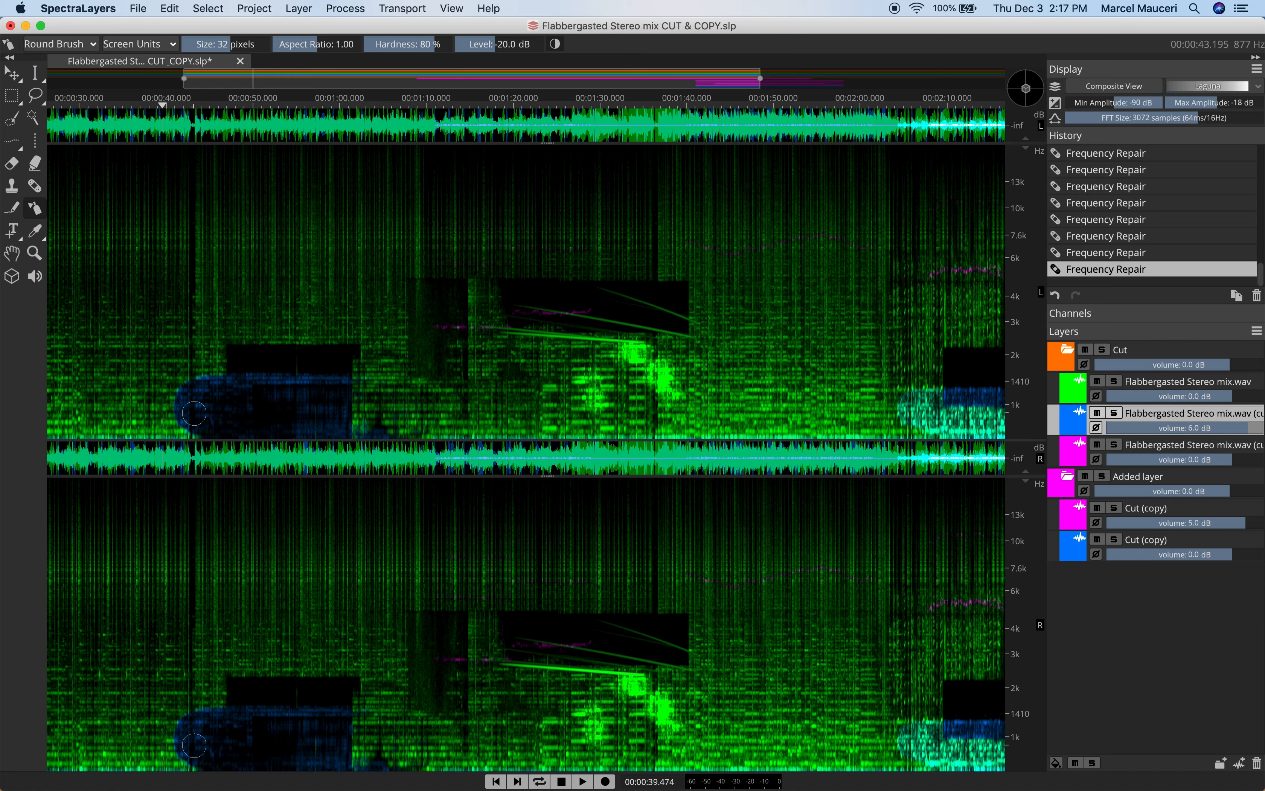
{"action": "left_click_drag", "start_coordinate": [192, 411], "coordinate": [286, 406]}
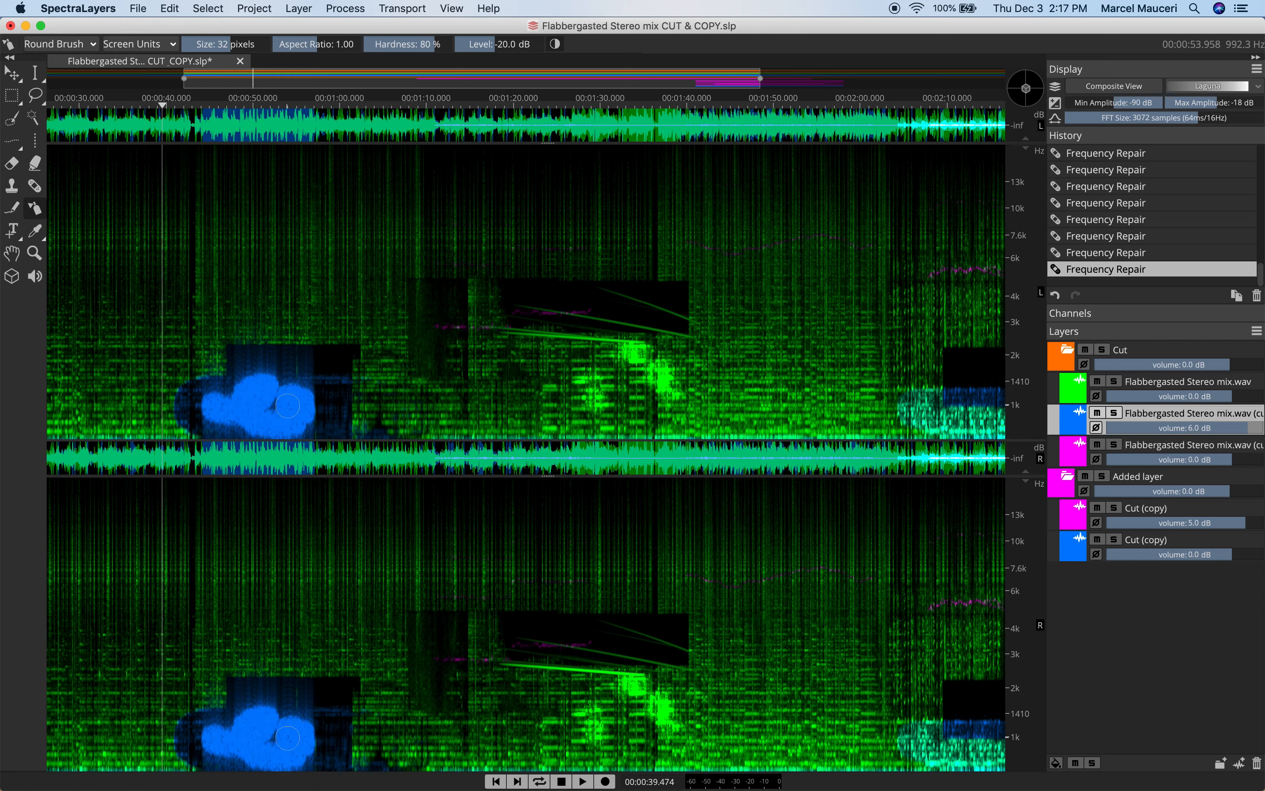
{"action": "left_click_drag", "start_coordinate": [288, 406], "coordinate": [271, 411]}
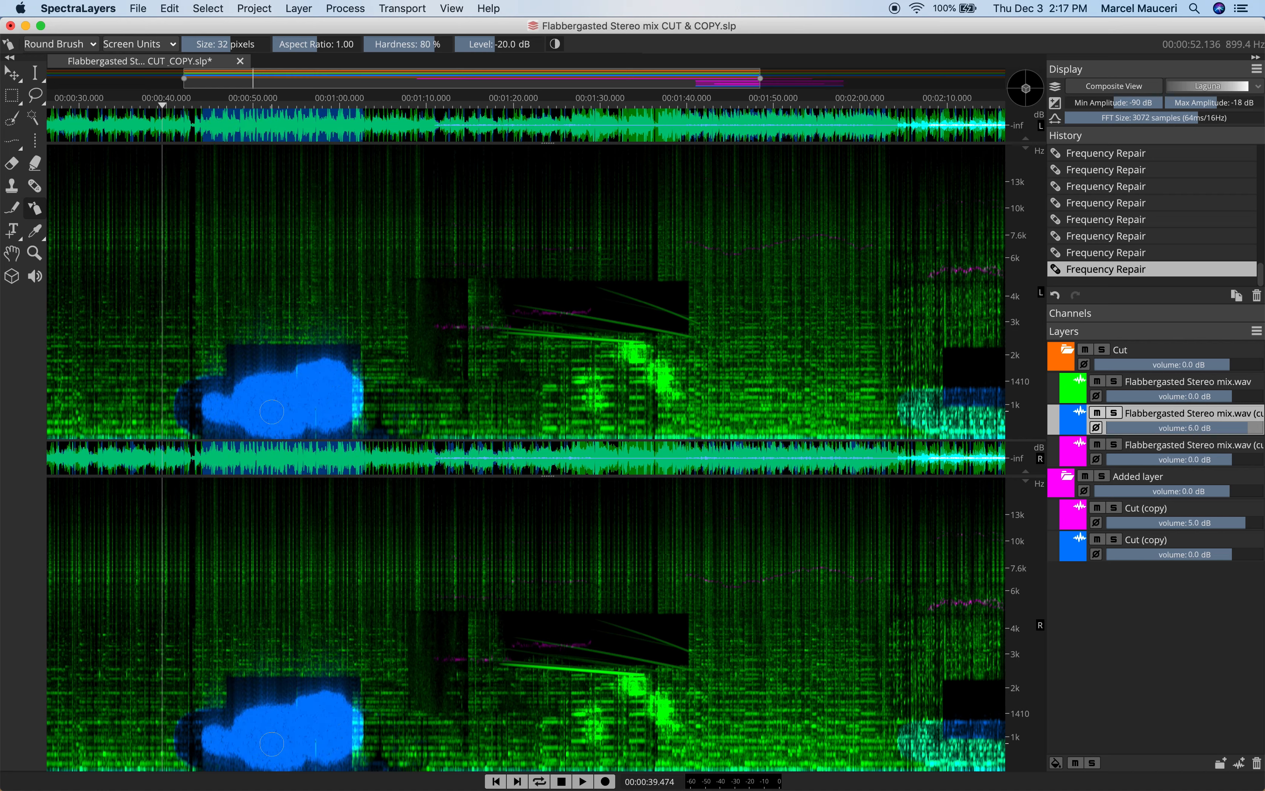